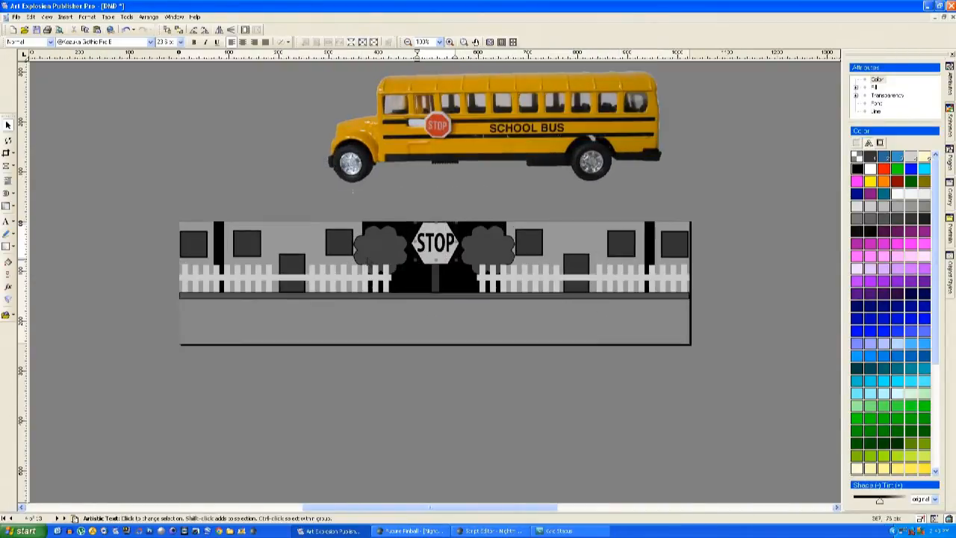
Step: Place the school bus on the street scene, then shift it left in stages past the frame edge
click(379, 244)
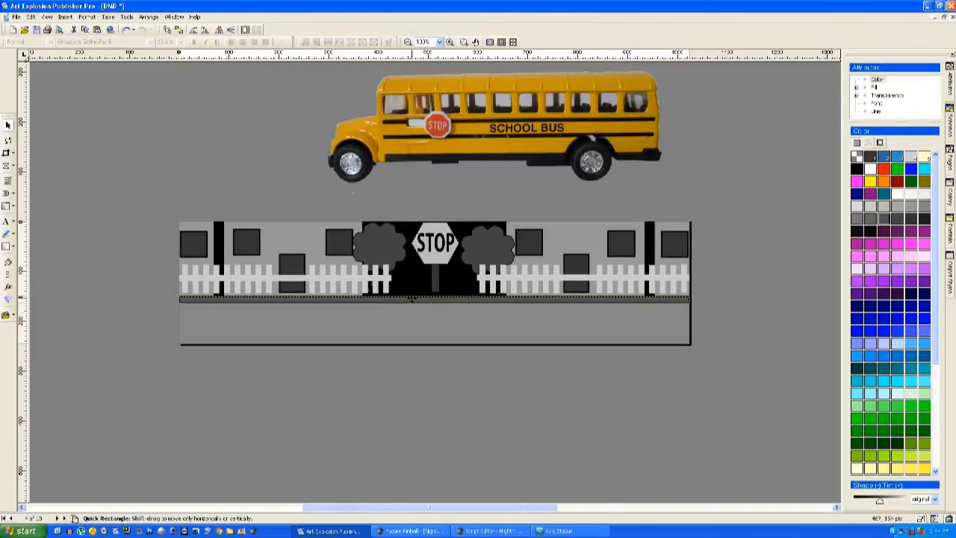
drag(493, 127, 586, 299)
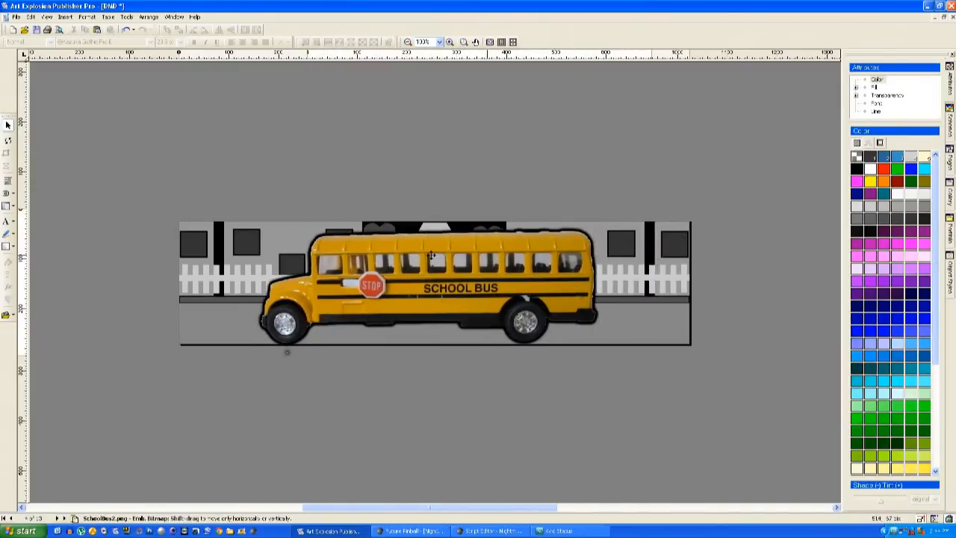
drag(432, 256, 374, 261)
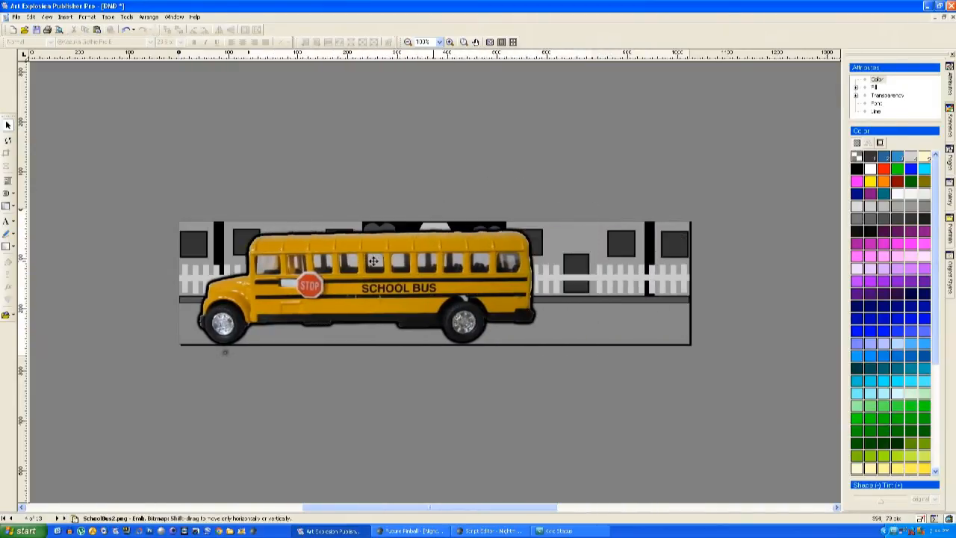
drag(373, 261, 310, 250)
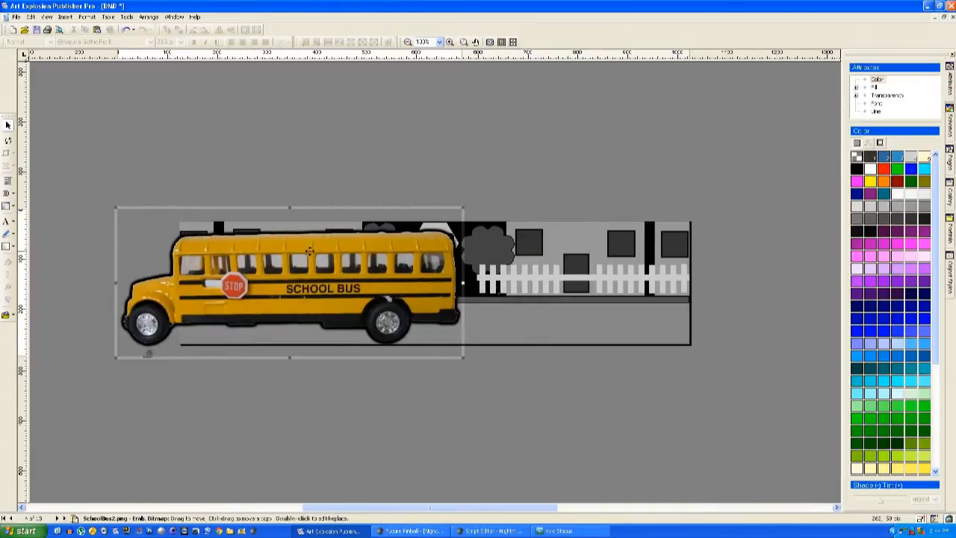
drag(310, 284, 239, 284)
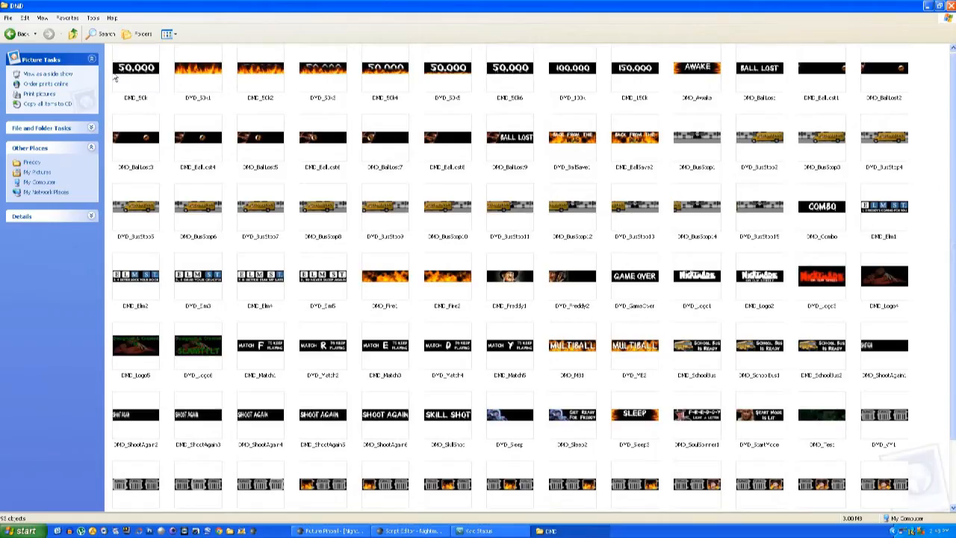
mouse_move(805, 74)
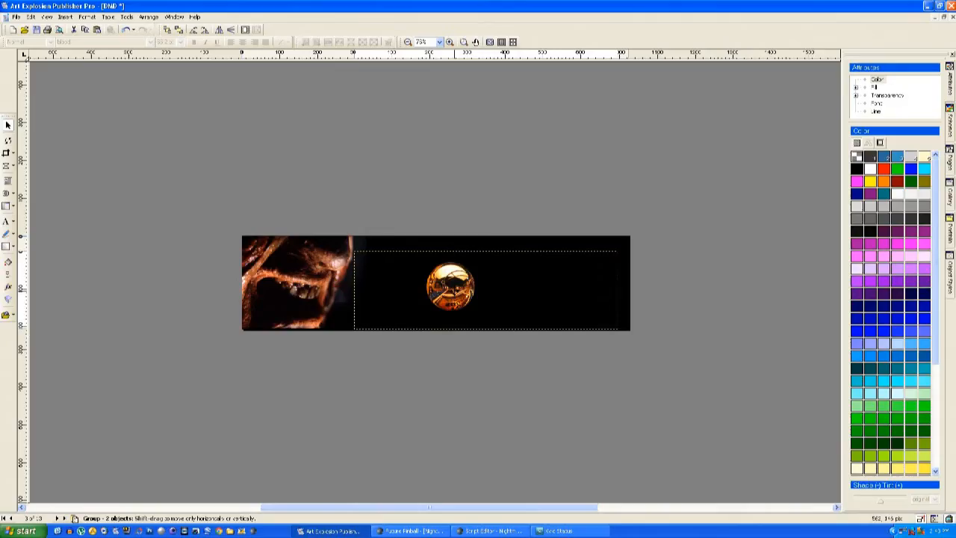
Step: Move the glowing ball to the Freddy frame's right end, then back through the middle
drag(451, 286, 590, 291)
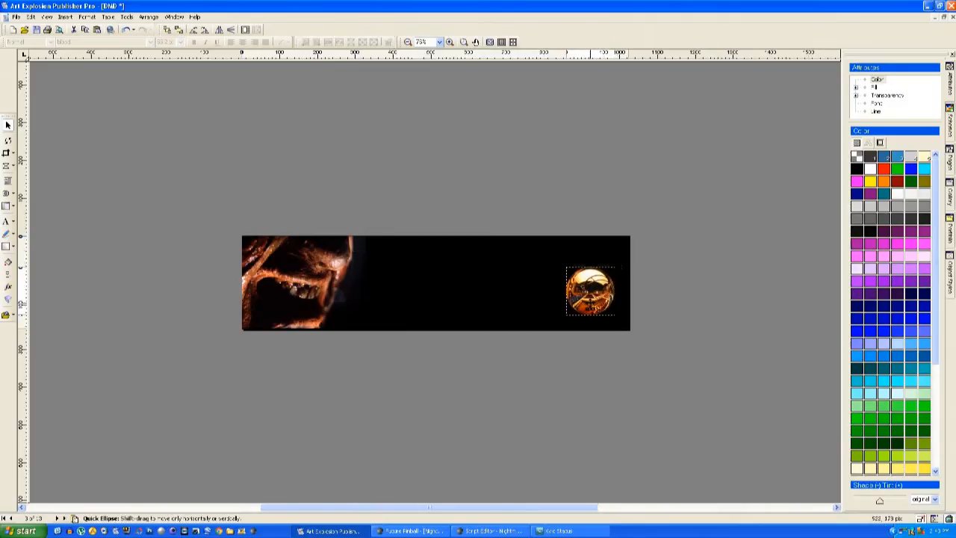
drag(592, 291, 505, 291)
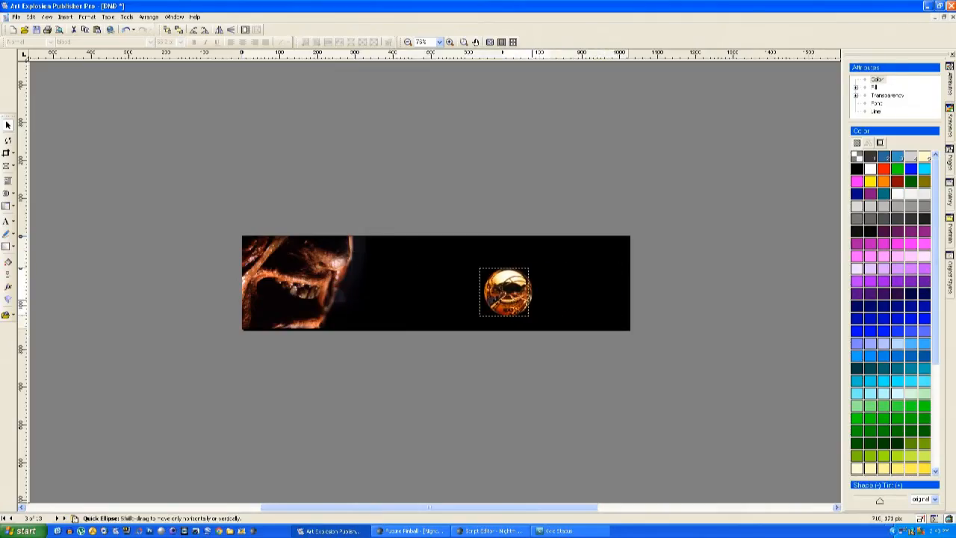
drag(505, 291, 349, 291)
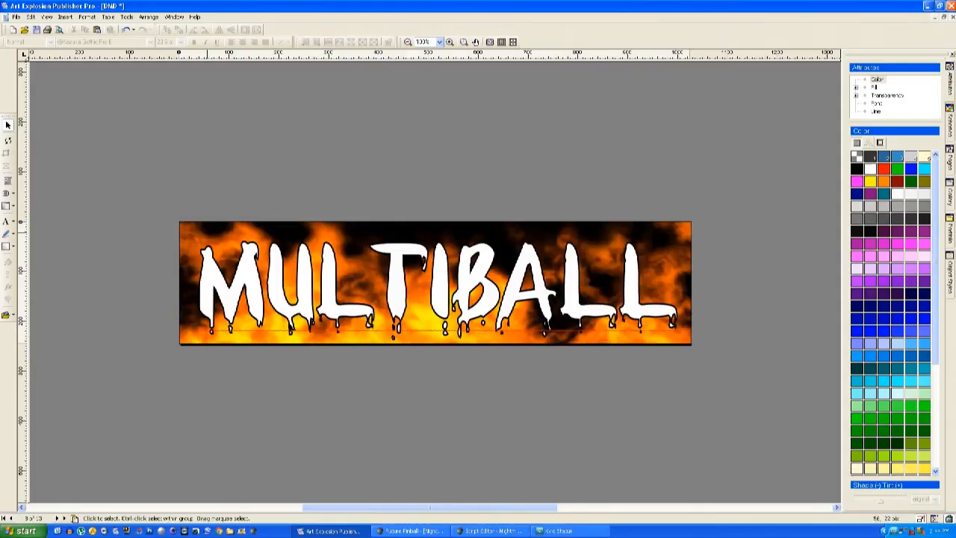
Step: Page to the School Bus Is Ready frame and tilt the bus photo slightly
click(435, 282)
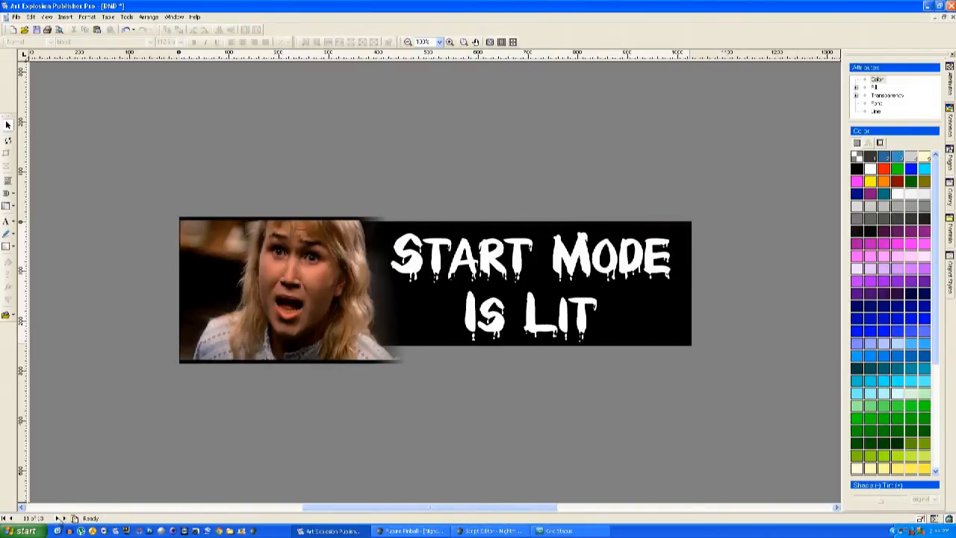
drag(291, 292, 183, 291)
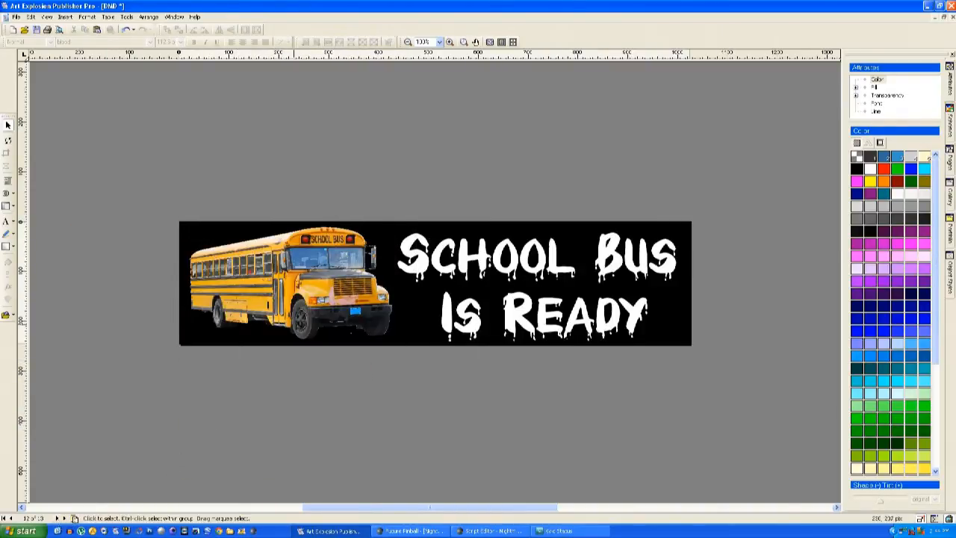
click(291, 295)
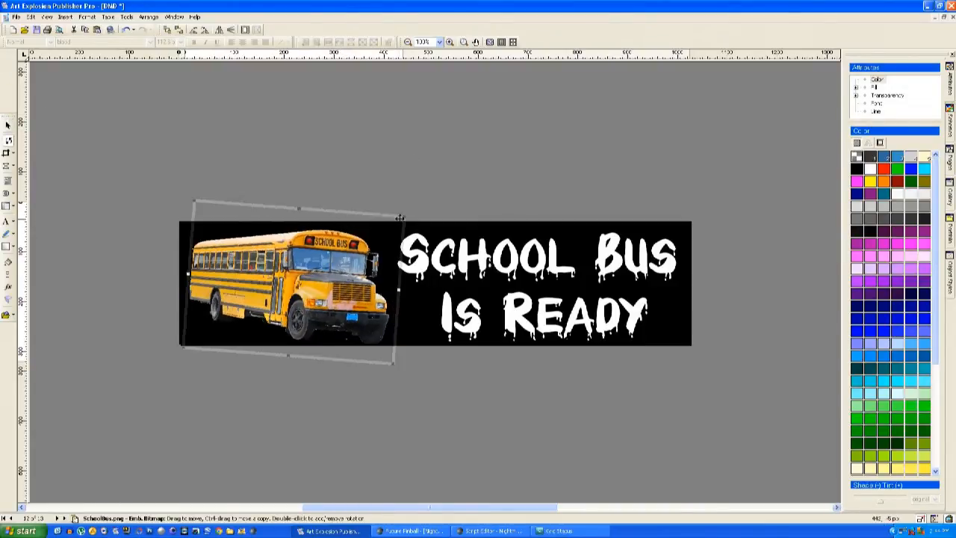
click(344, 152)
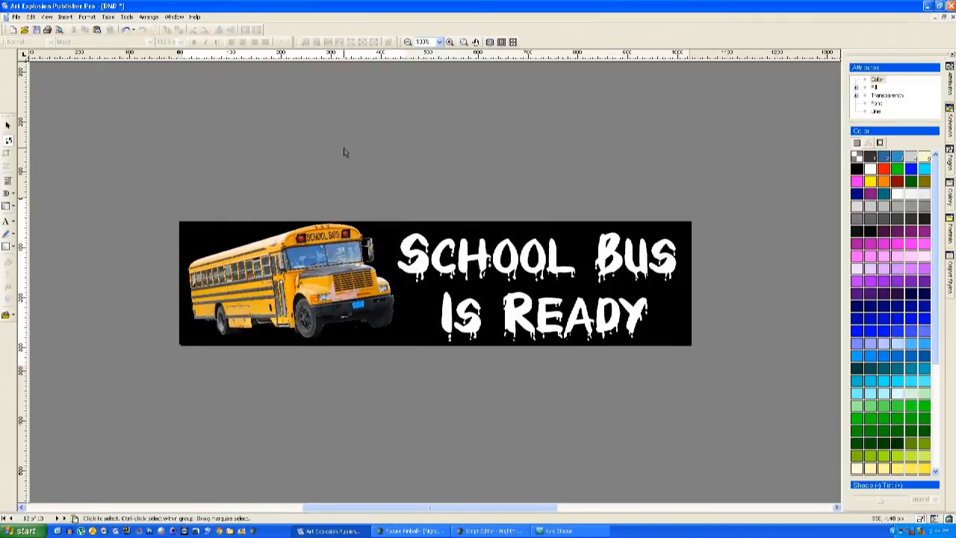
click(283, 288)
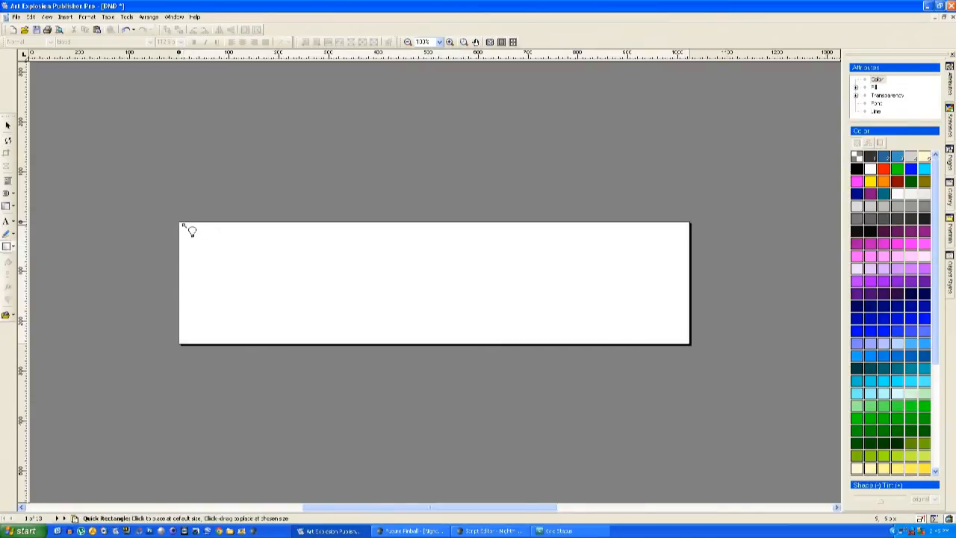
Step: Draw a frame-covering rectangle and type the lettering 'FOR FREDDY' and 'SHOOT AGAINY'
drag(183, 225, 698, 348)
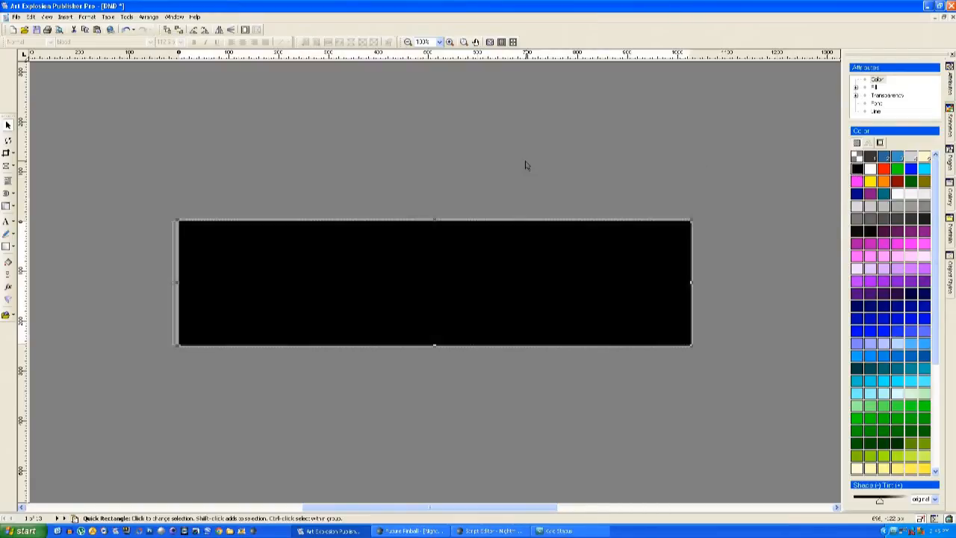
text(FOR FREDDY)
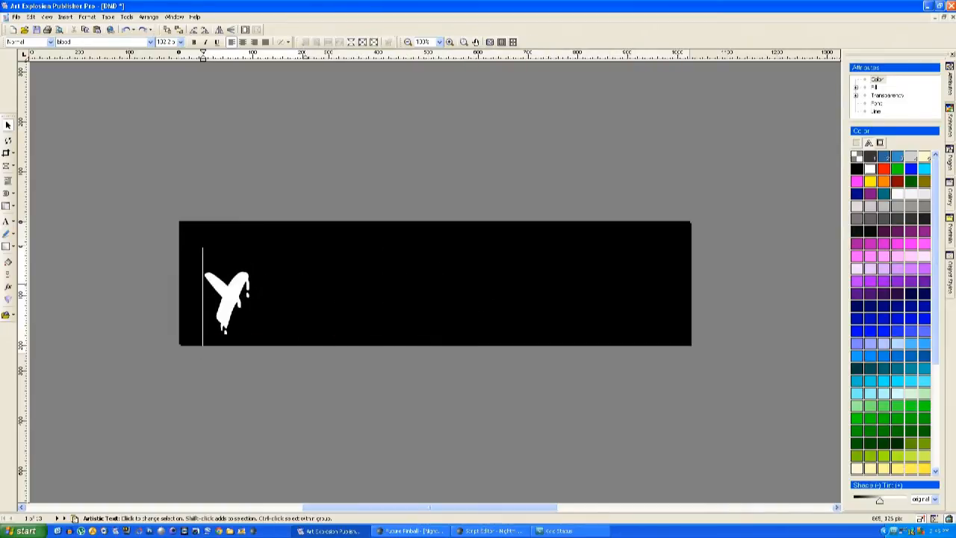
text(SHOOT AGAINY)
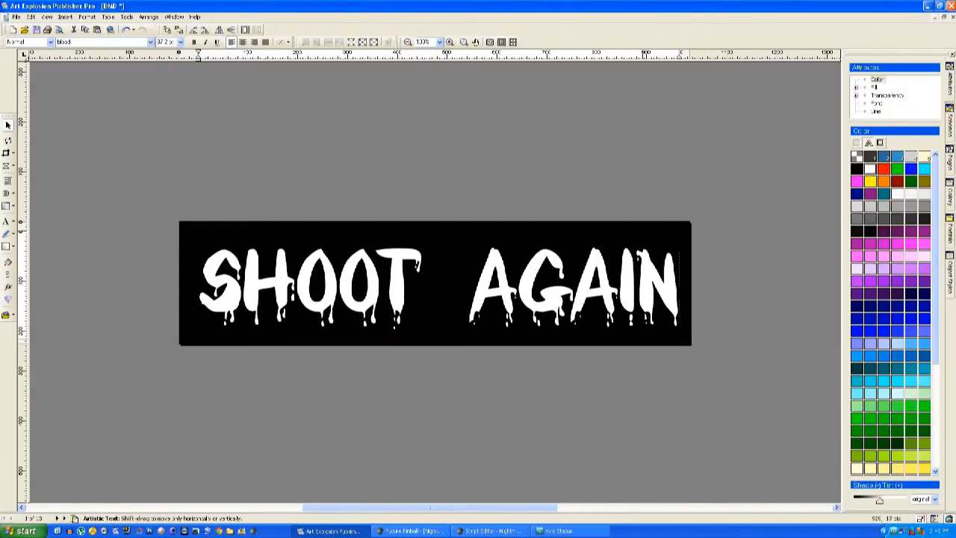
Step: Squeeze the SHOOT AGAIN text narrower within the black rectangle
click(371, 280)
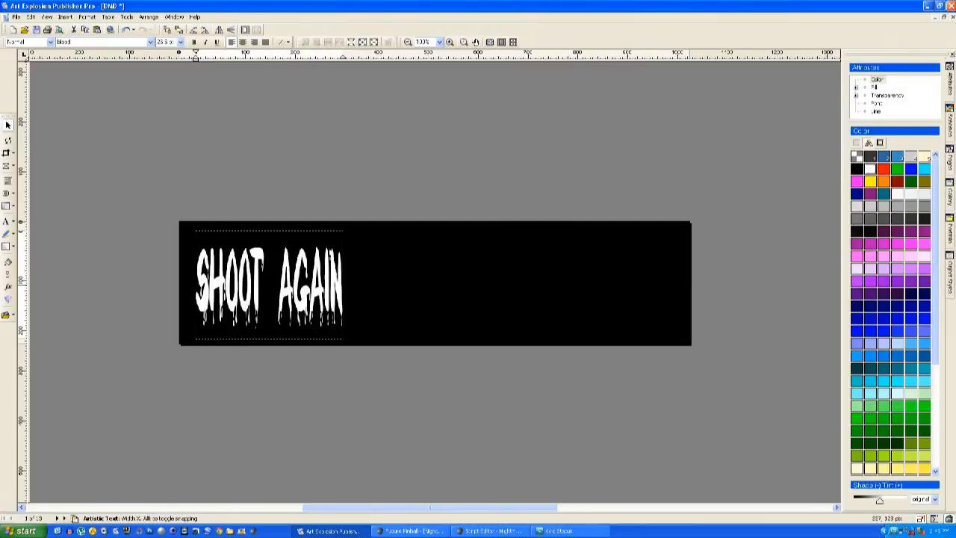
click(269, 286)
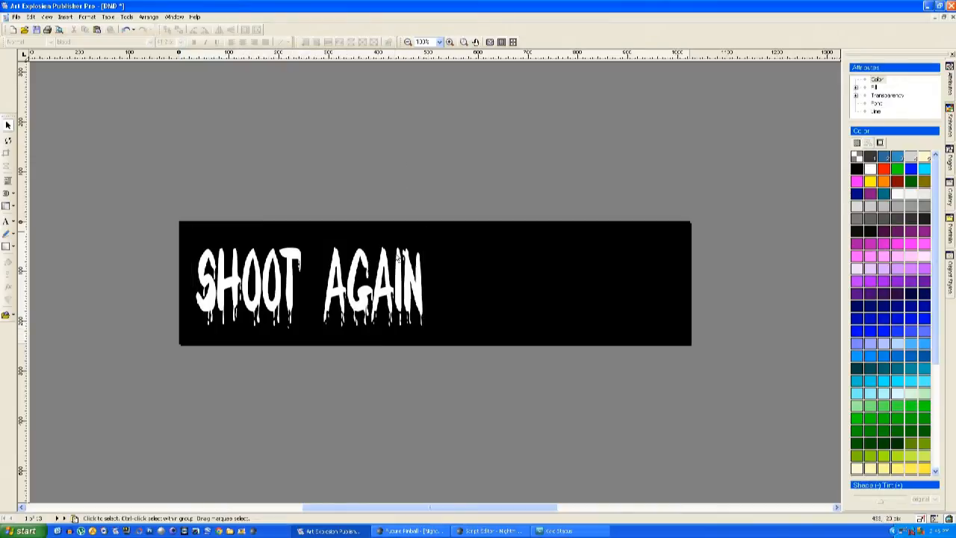
click(306, 284)
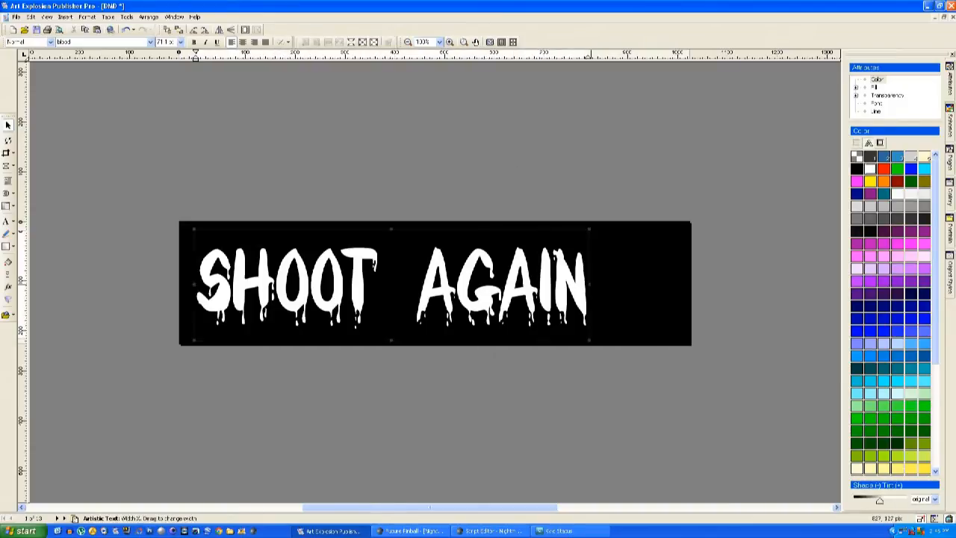
click(593, 154)
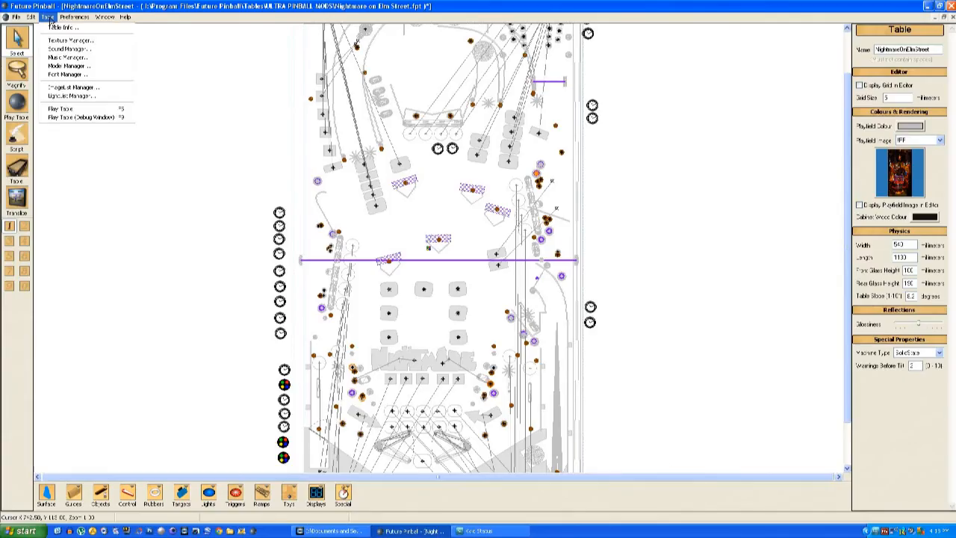
Step: Preview an imported bus-stop frame in the Texture Manager, then close it
click(67, 40)
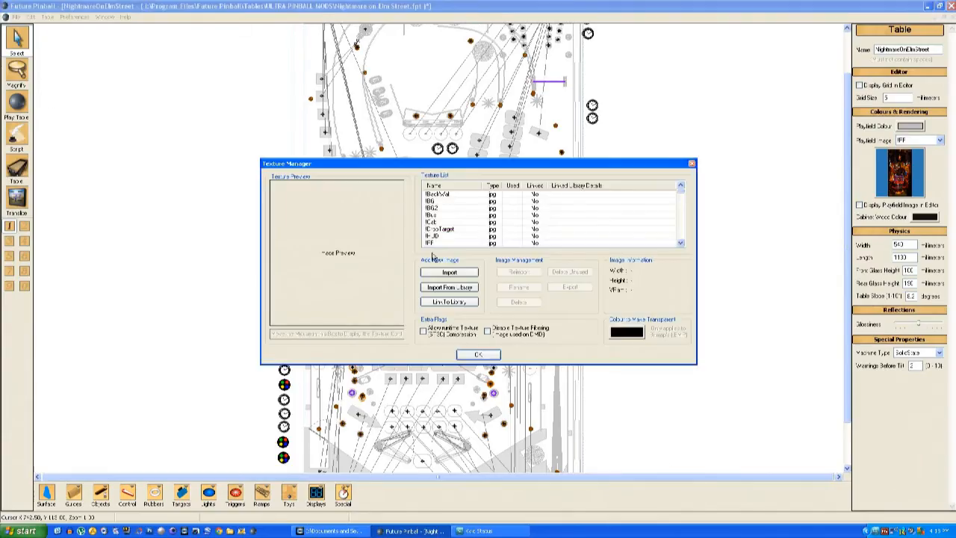
click(449, 272)
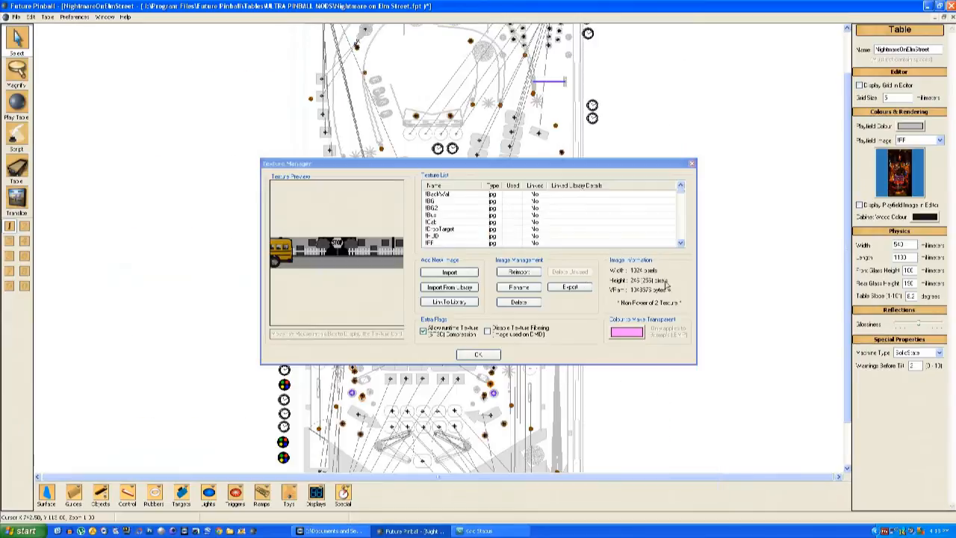
click(477, 354)
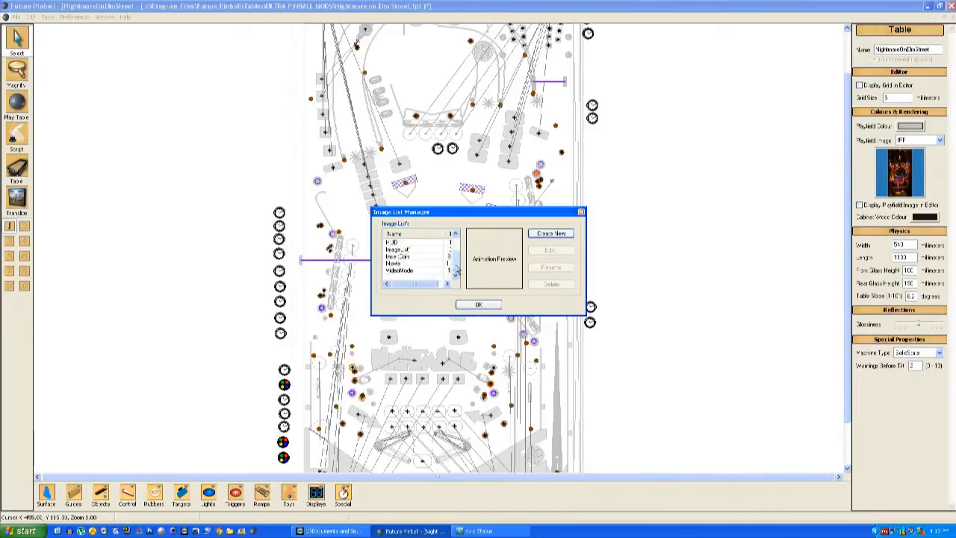
Step: Edit the DMD image list to include the DMD_BusStop textures and confirm
click(411, 267)
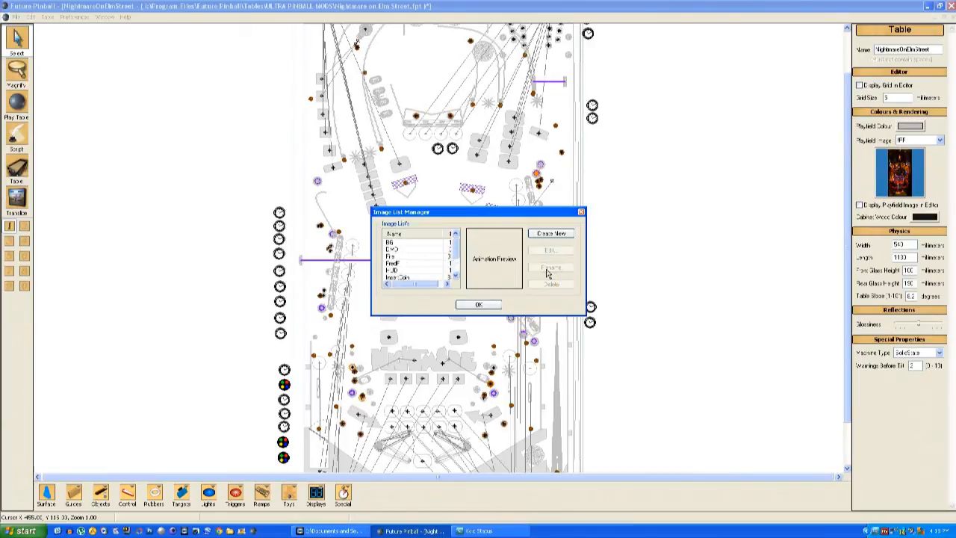
click(411, 257)
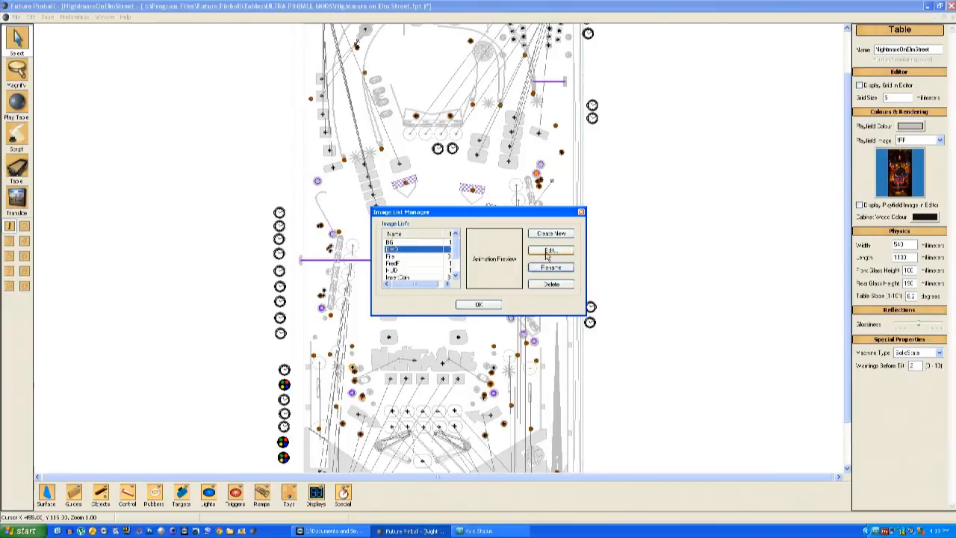
click(553, 250)
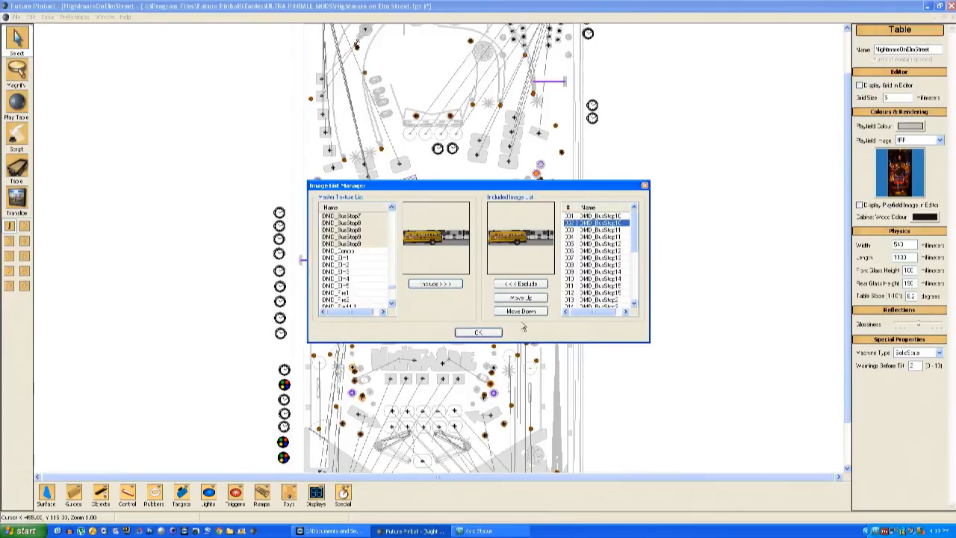
click(475, 332)
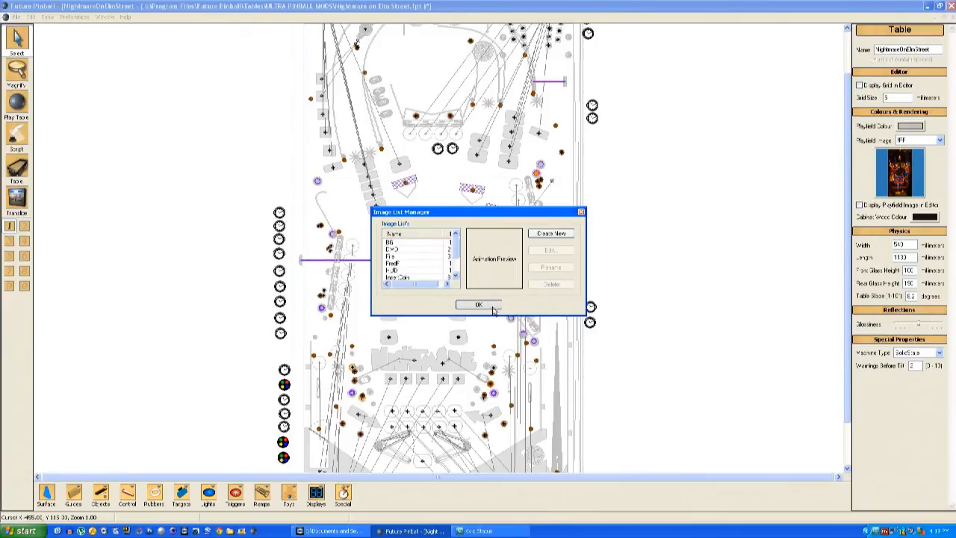
click(477, 304)
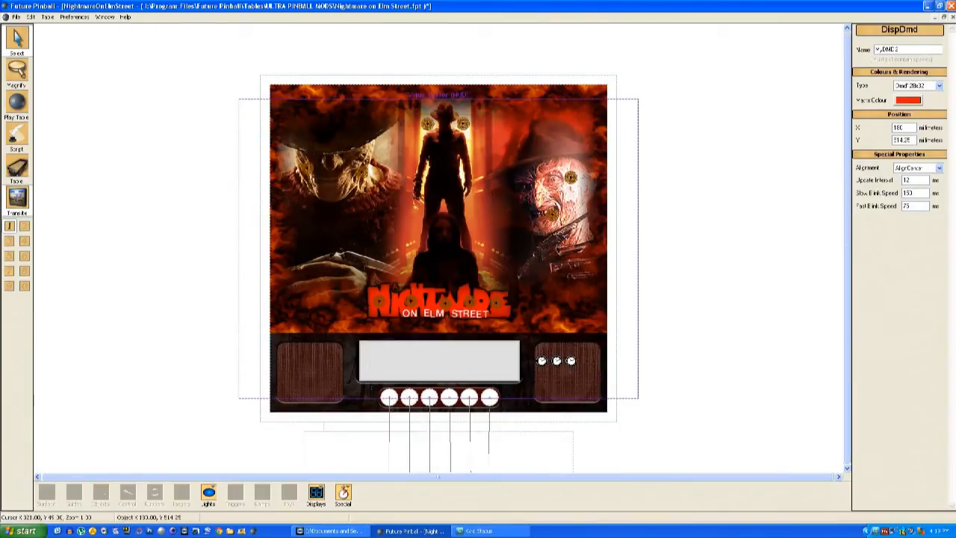
Step: Open the script maximized and select the InsertCoin and VideoMode MyDMD.AddImageList lines
click(16, 153)
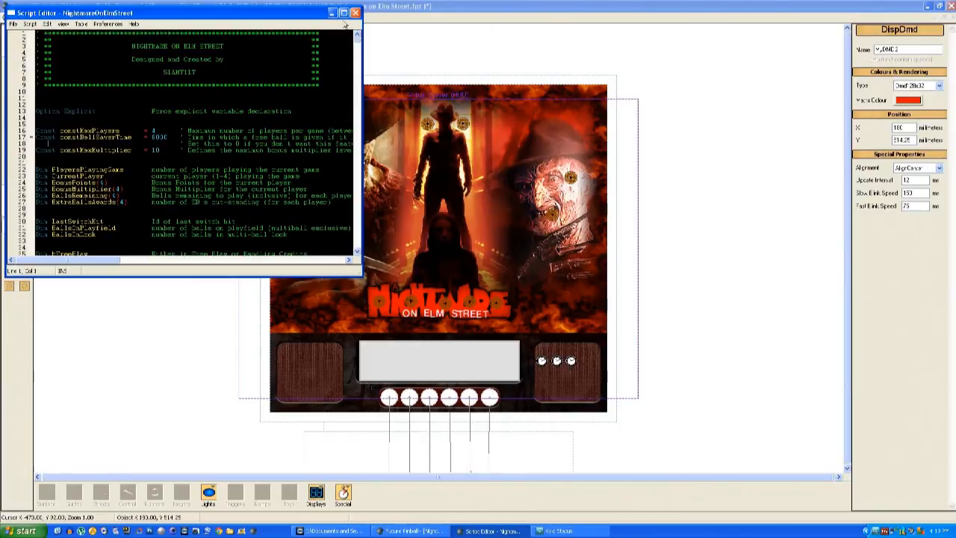
click(340, 13)
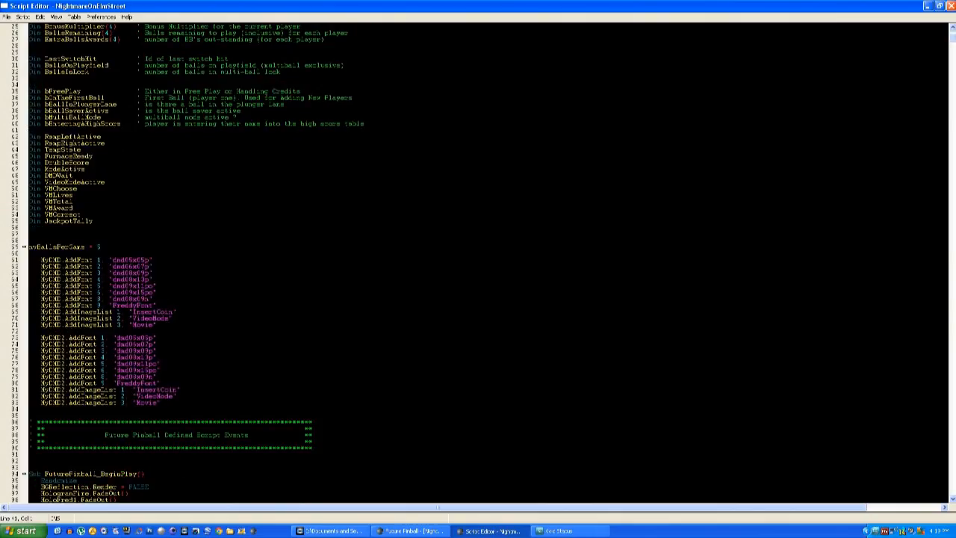
drag(41, 311, 179, 317)
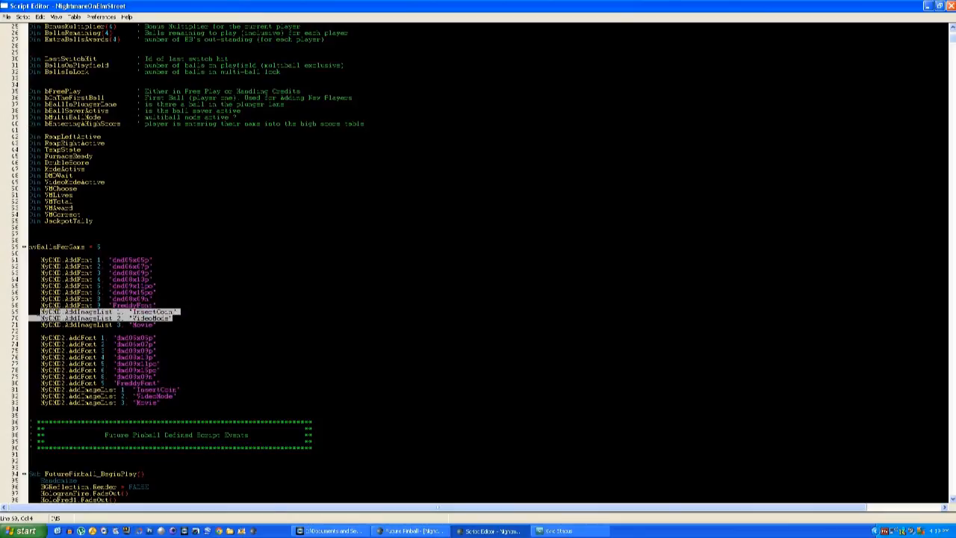